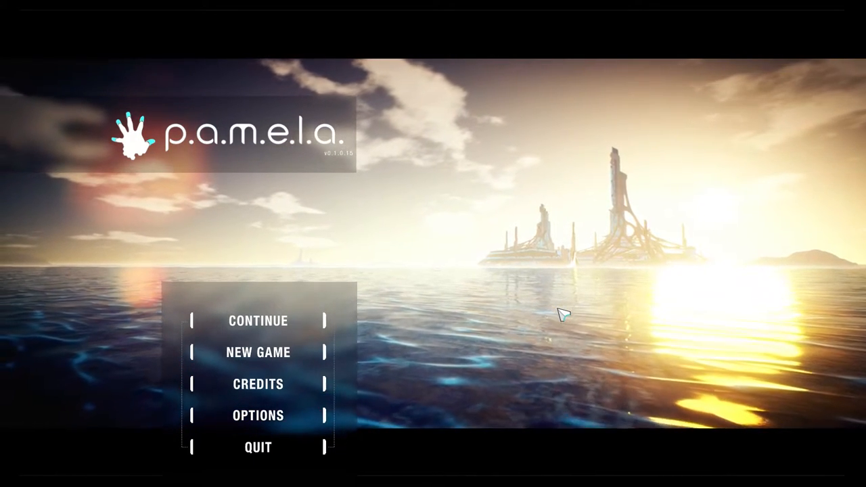
pyautogui.moveTo(391, 318)
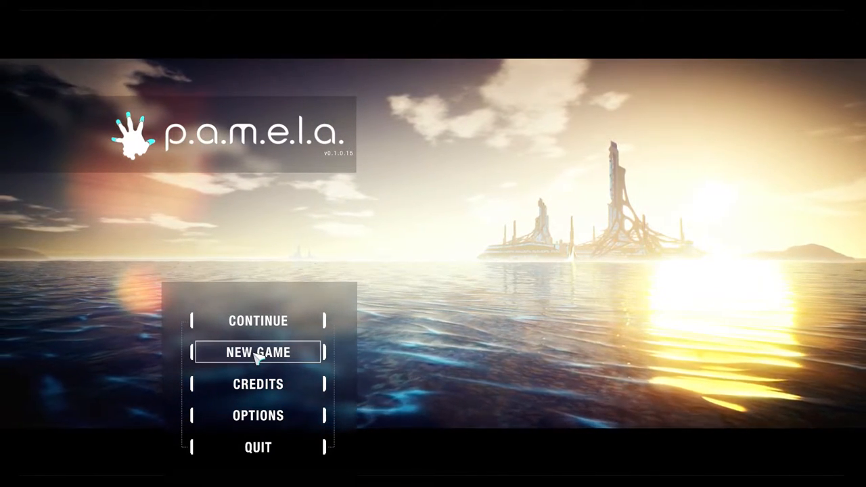
# Start a new game from the P.A.M.E.L.A. title menu
pyautogui.click(258, 352)
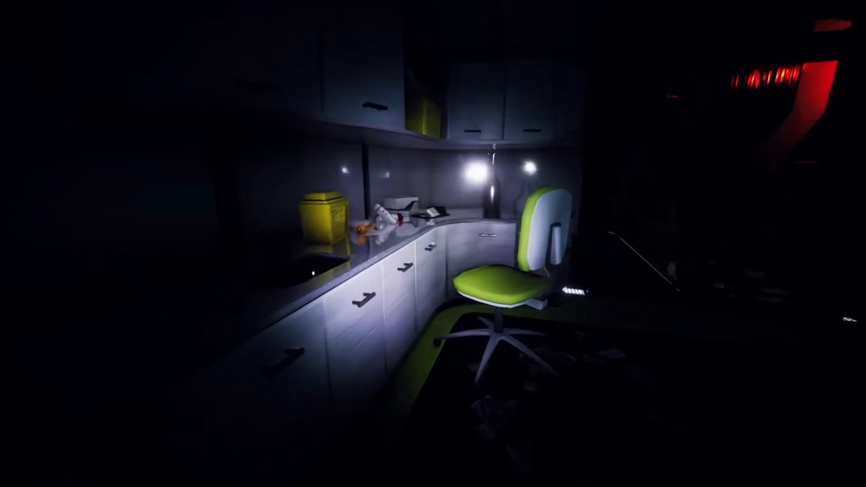
pyautogui.moveTo(433, 243)
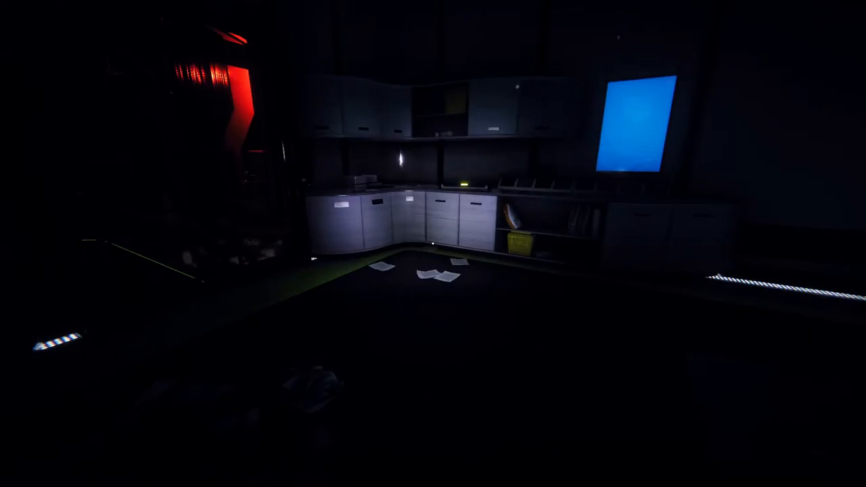
pyautogui.moveTo(432, 243)
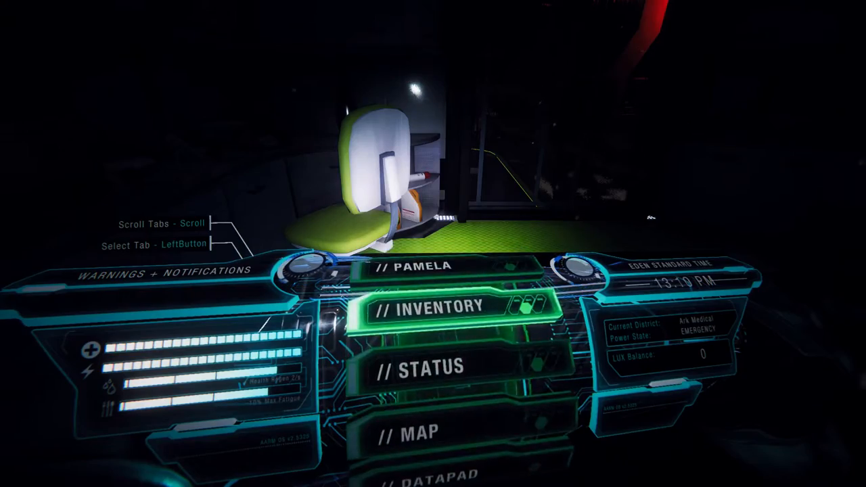
pyautogui.click(440, 305)
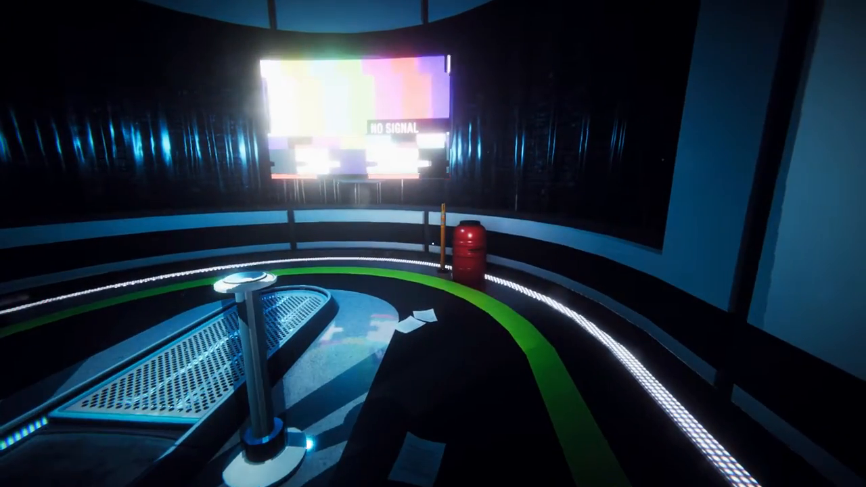
pyautogui.moveTo(433, 243)
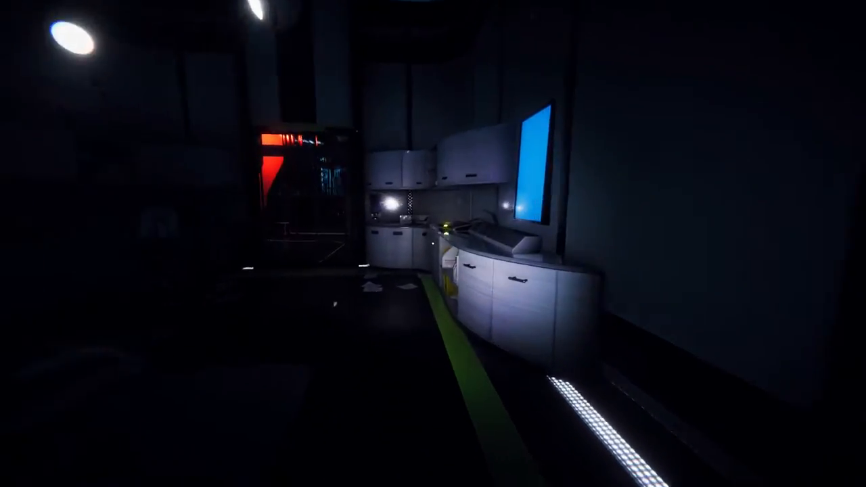
pyautogui.moveTo(432, 243)
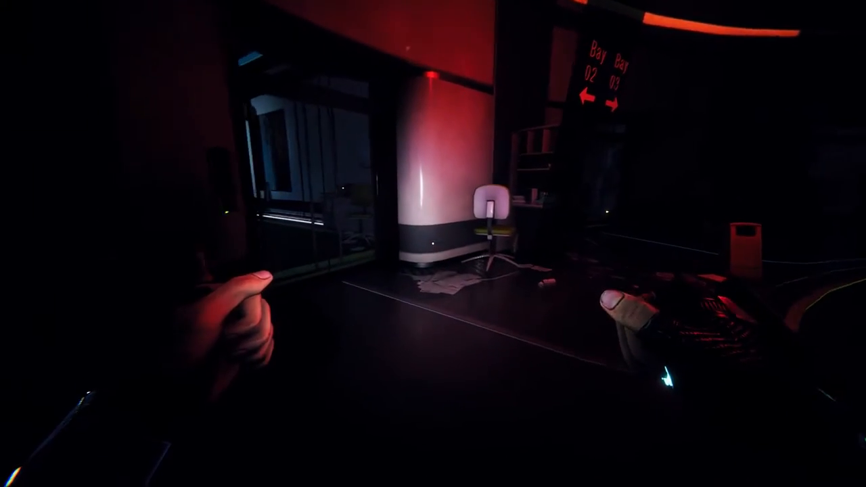
pyautogui.moveTo(432, 243)
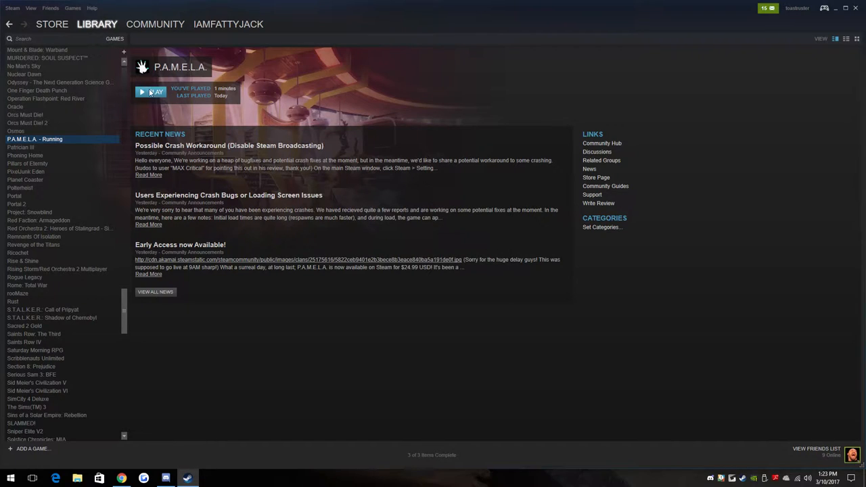
# Launch P.A.M.E.L.A. again from the Steam Library entry
pyautogui.click(155, 91)
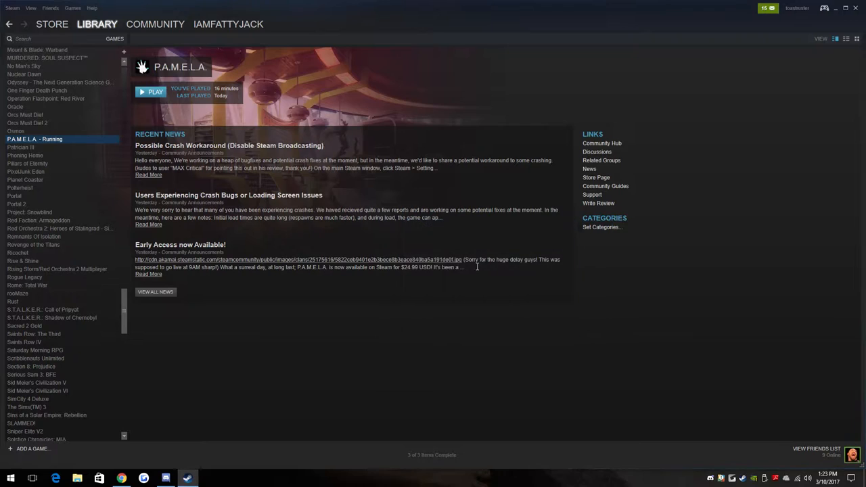
pyautogui.click(151, 91)
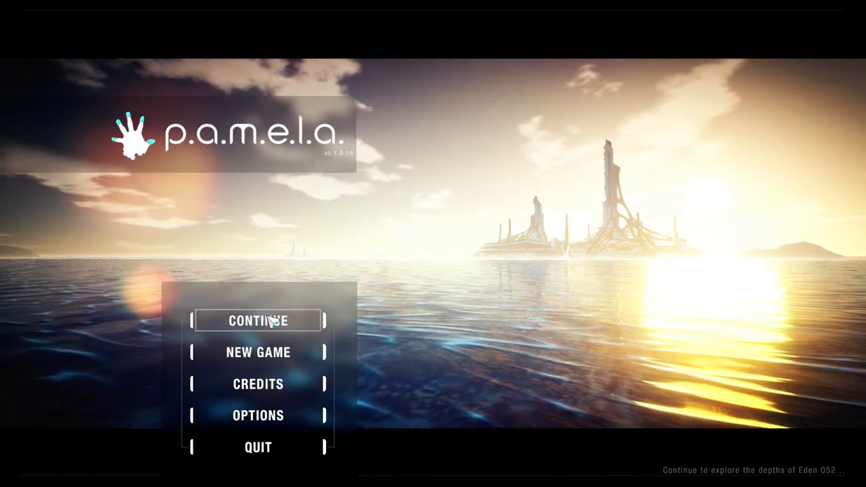
pyautogui.moveTo(397, 295)
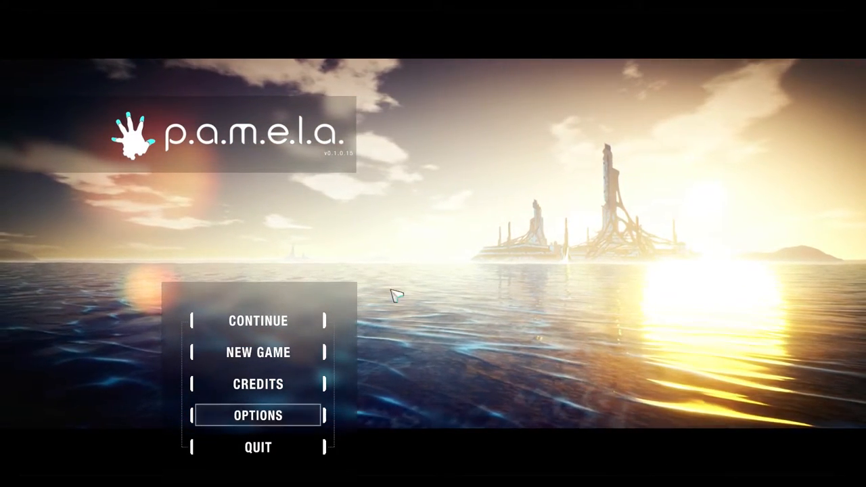
pyautogui.click(258, 414)
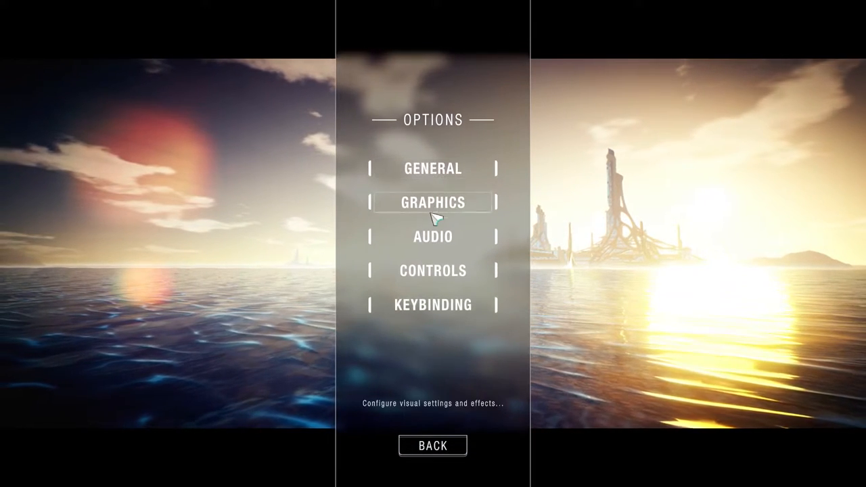
pyautogui.click(432, 236)
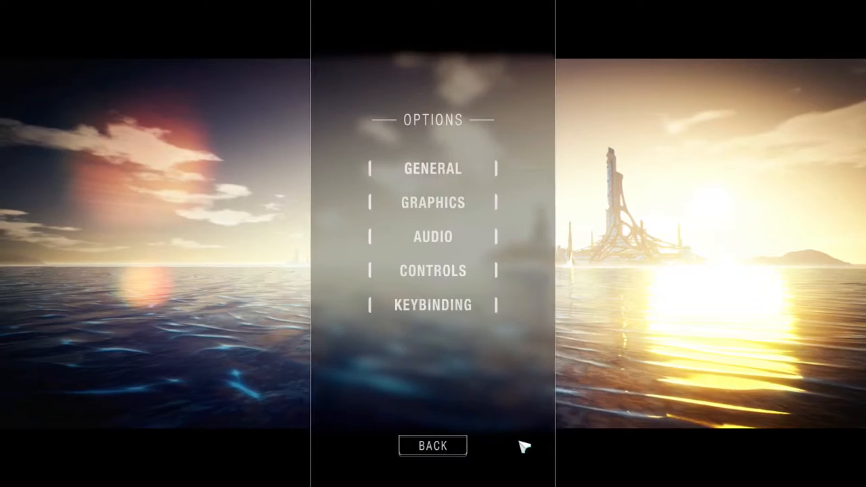
pyautogui.click(432, 445)
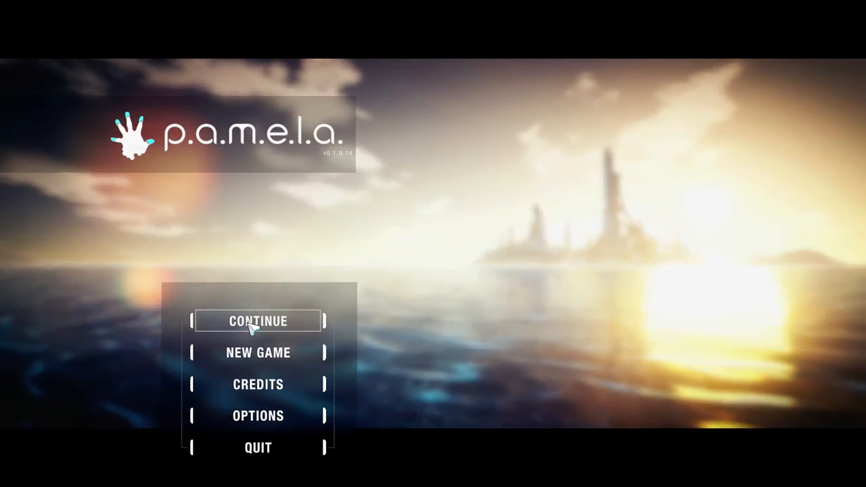
pyautogui.click(258, 320)
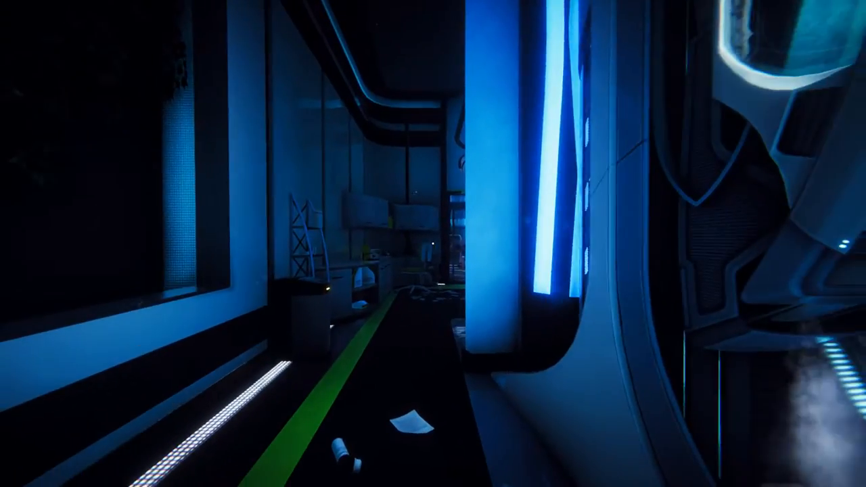
pyautogui.moveTo(433, 243)
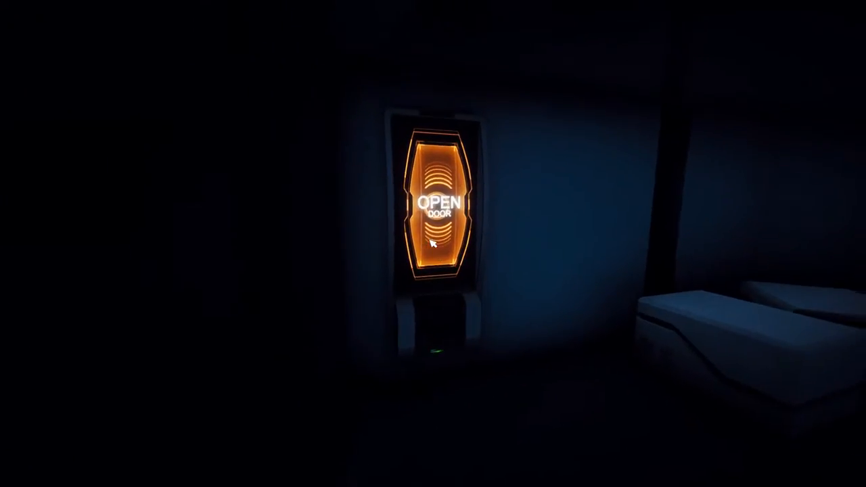
# Activate the OPEN DOOR wall panel to open the clinic room's door
pyautogui.click(440, 206)
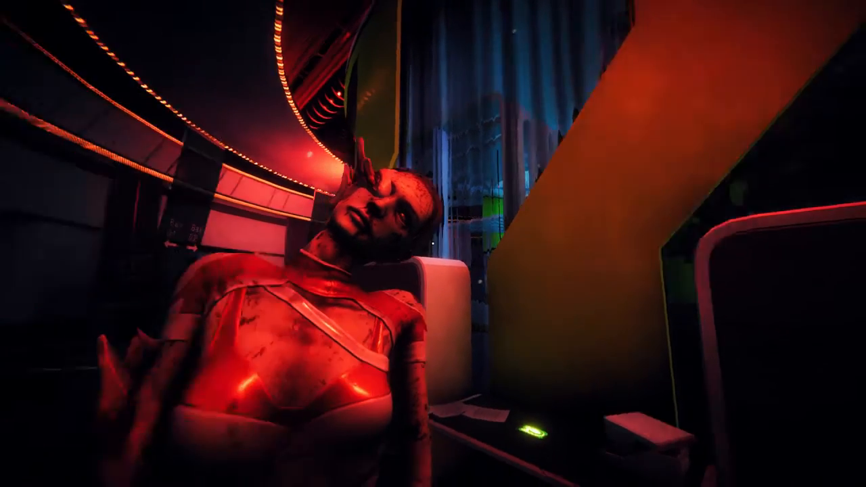
pyautogui.moveTo(433, 244)
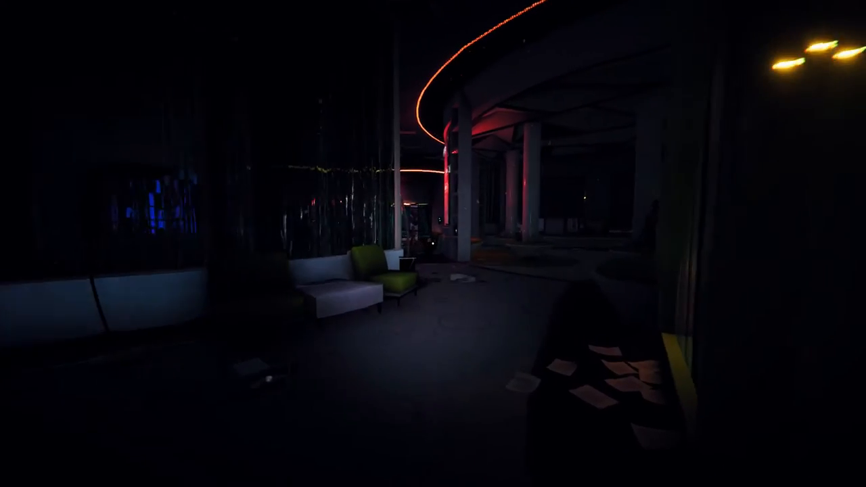
pyautogui.moveTo(432, 244)
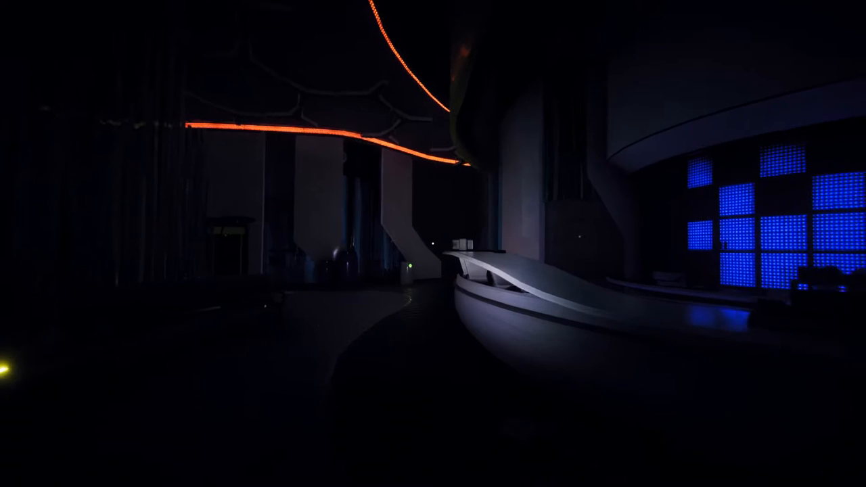
pyautogui.moveTo(433, 243)
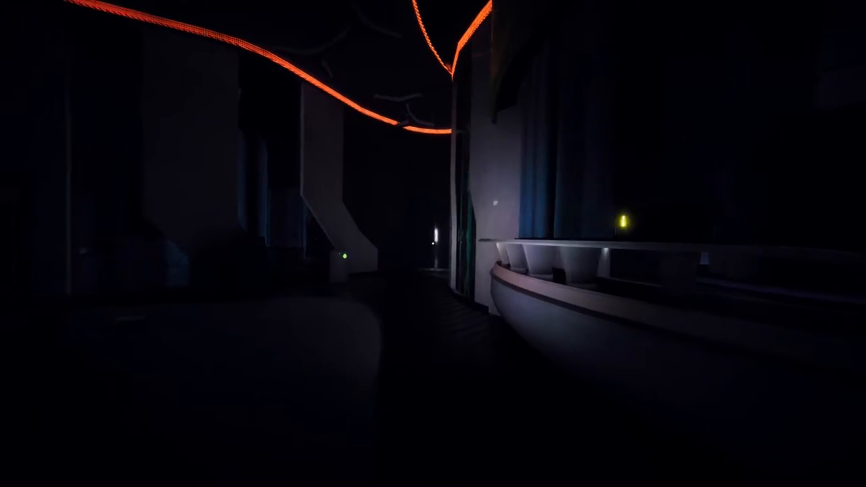
pyautogui.moveTo(433, 243)
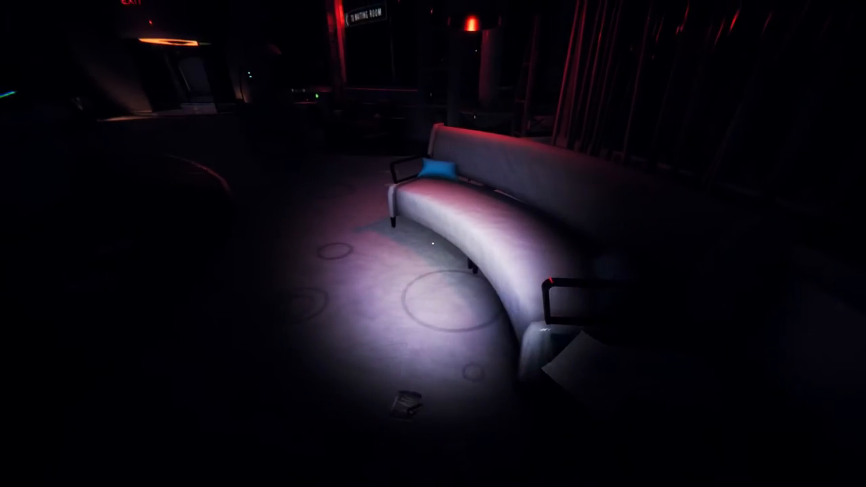
pyautogui.moveTo(432, 243)
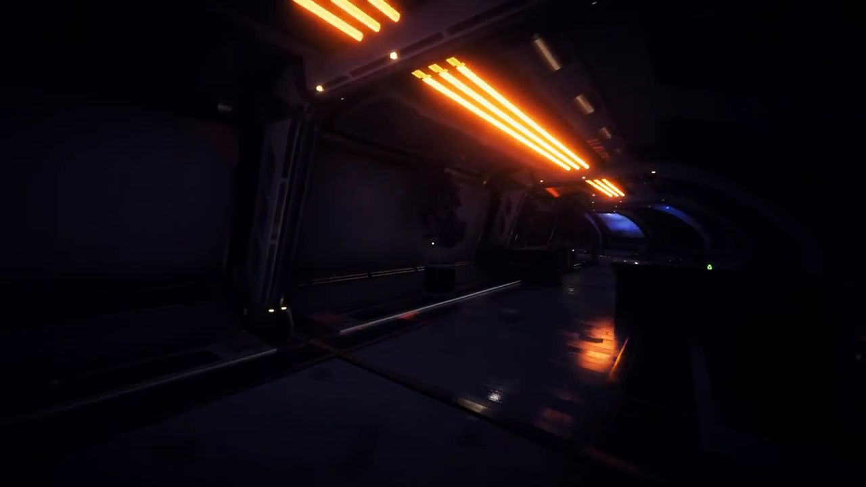
pyautogui.moveTo(433, 244)
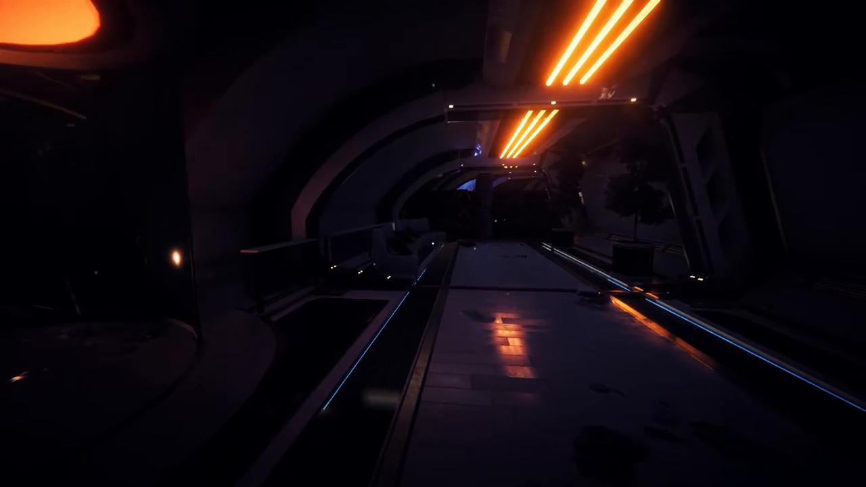
pyautogui.moveTo(432, 243)
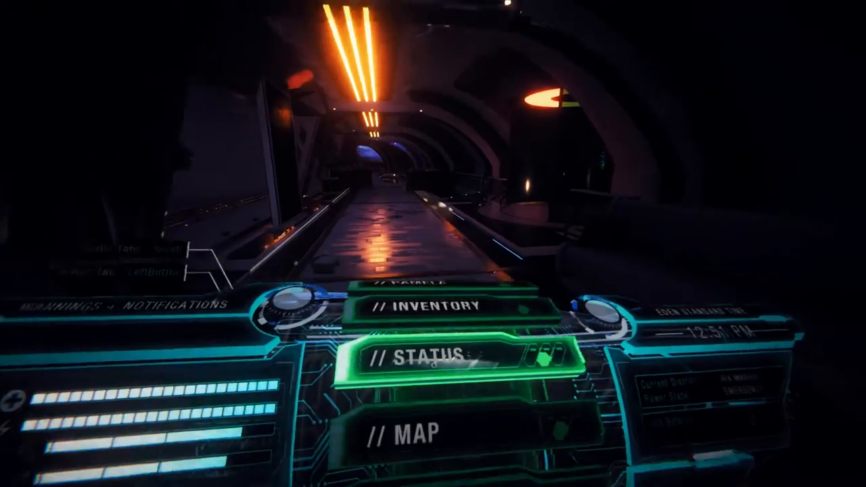
# View the empty inventory grid showing 0 LUX, then close it
pyautogui.click(424, 306)
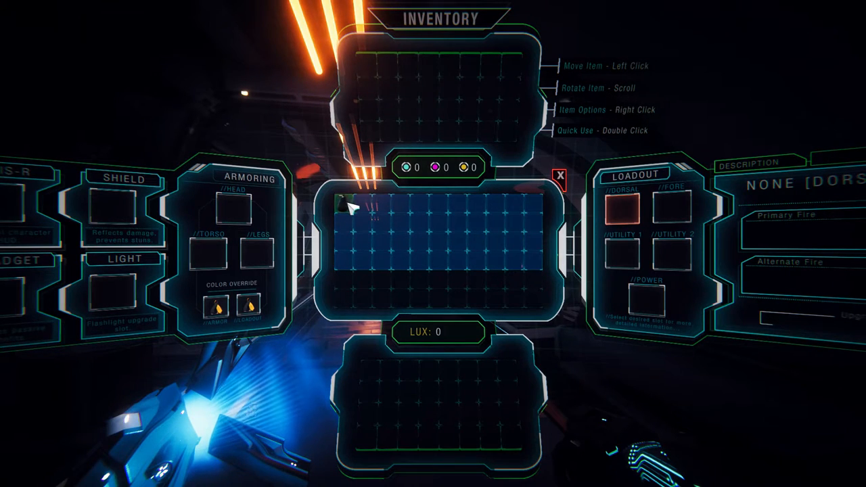
pyautogui.rightClick(345, 203)
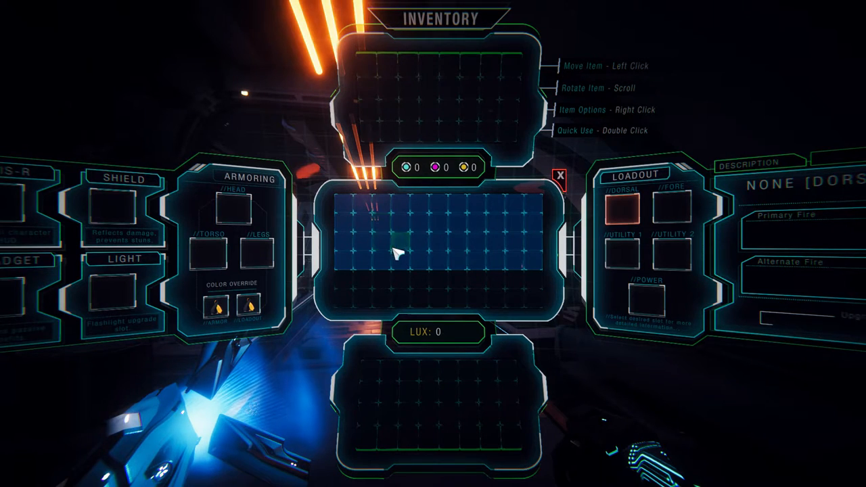
pyautogui.click(560, 174)
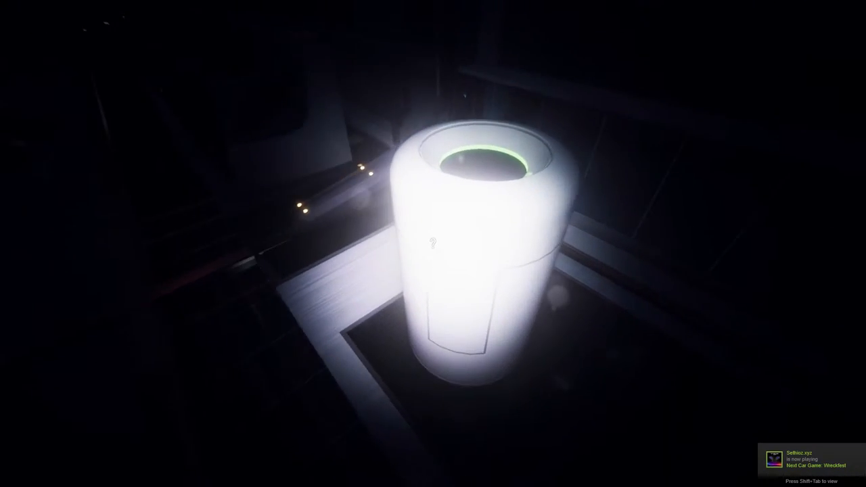
pyautogui.moveTo(433, 244)
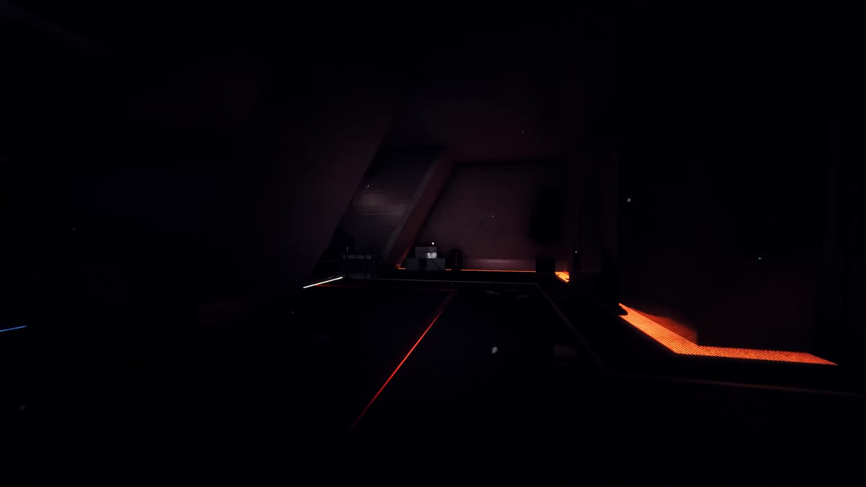
pyautogui.moveTo(433, 244)
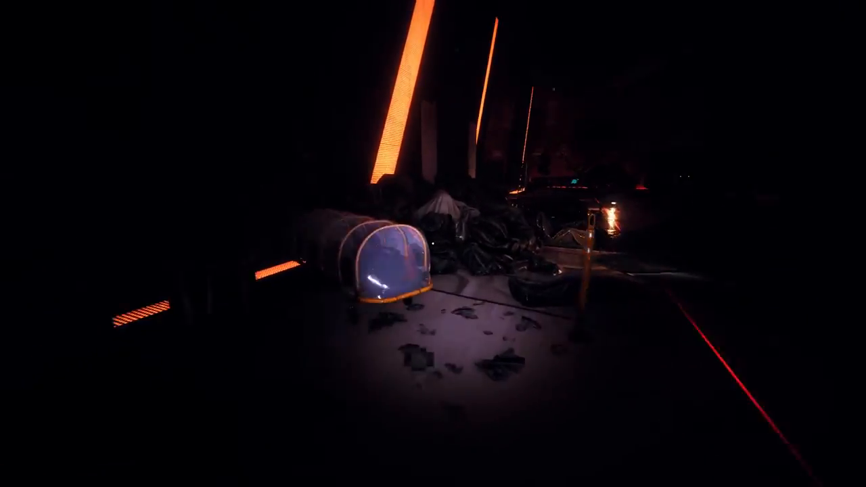
pyautogui.moveTo(433, 244)
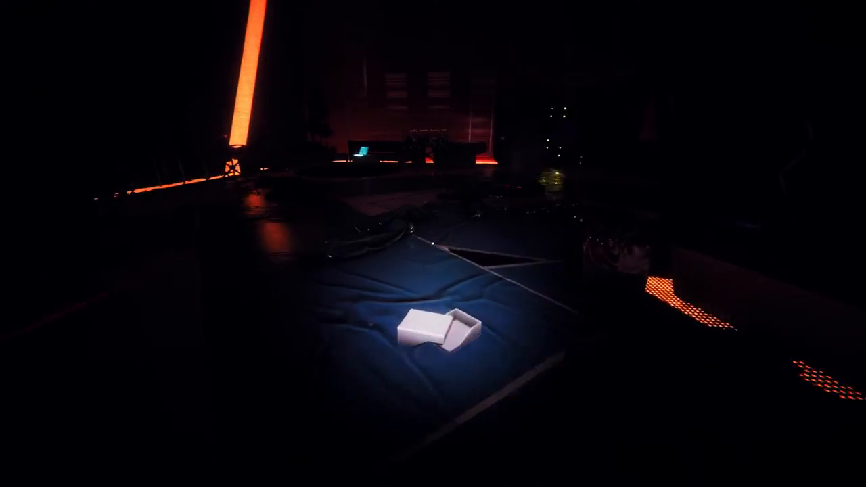
pyautogui.moveTo(433, 244)
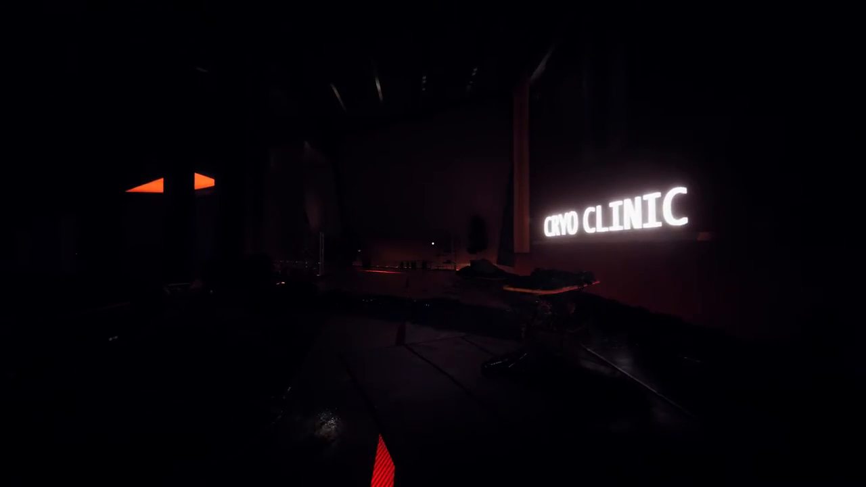
pyautogui.moveTo(432, 243)
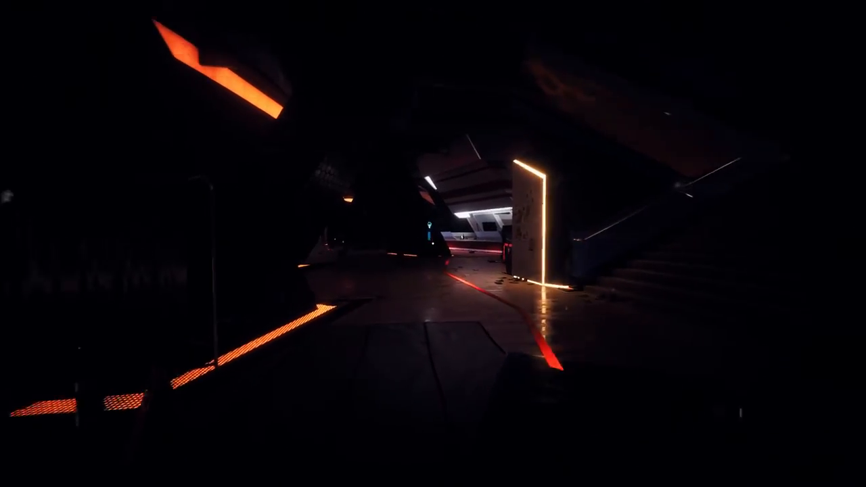
pyautogui.moveTo(433, 243)
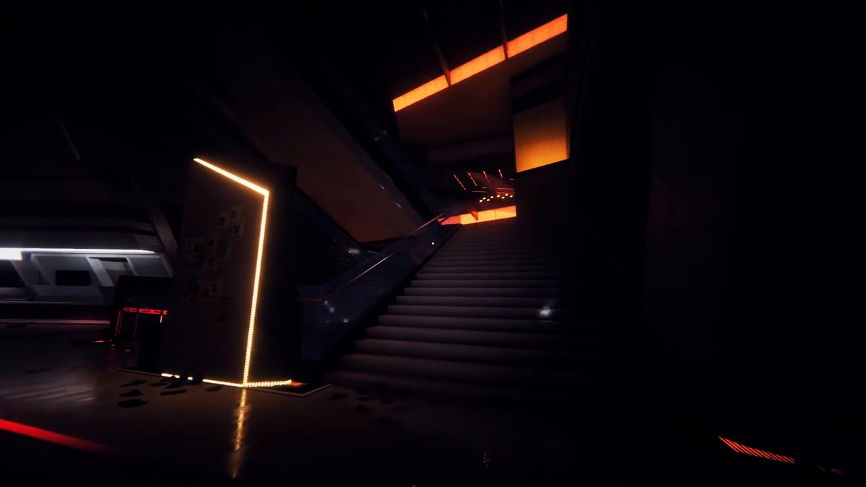
pyautogui.moveTo(433, 243)
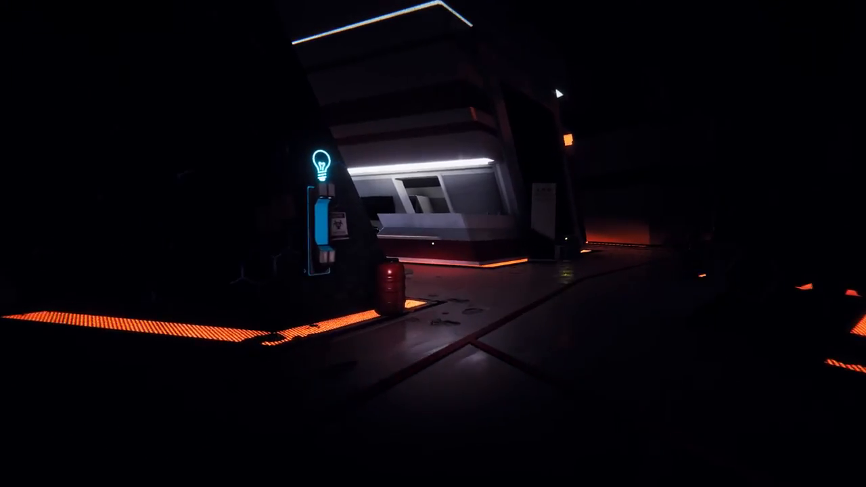
pyautogui.moveTo(433, 244)
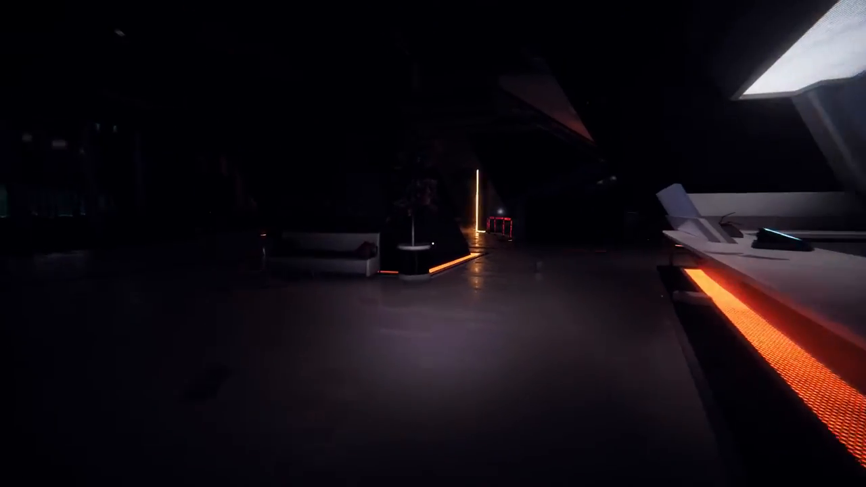
pyautogui.moveTo(433, 244)
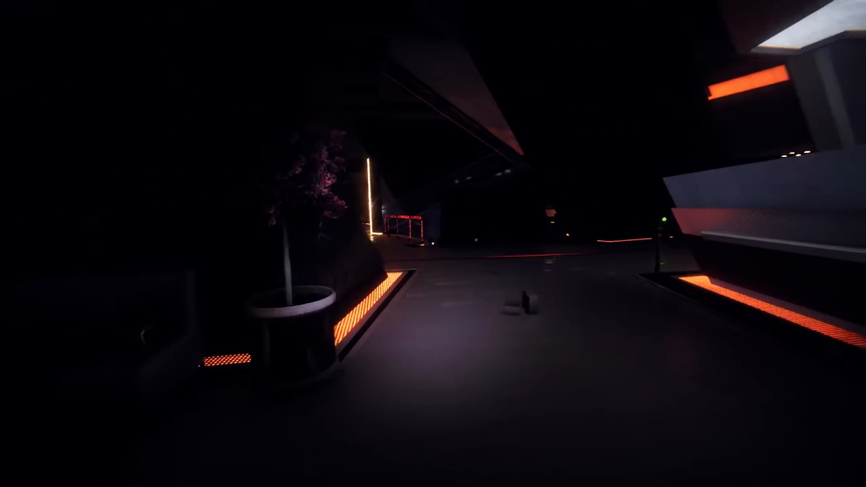
pyautogui.moveTo(433, 244)
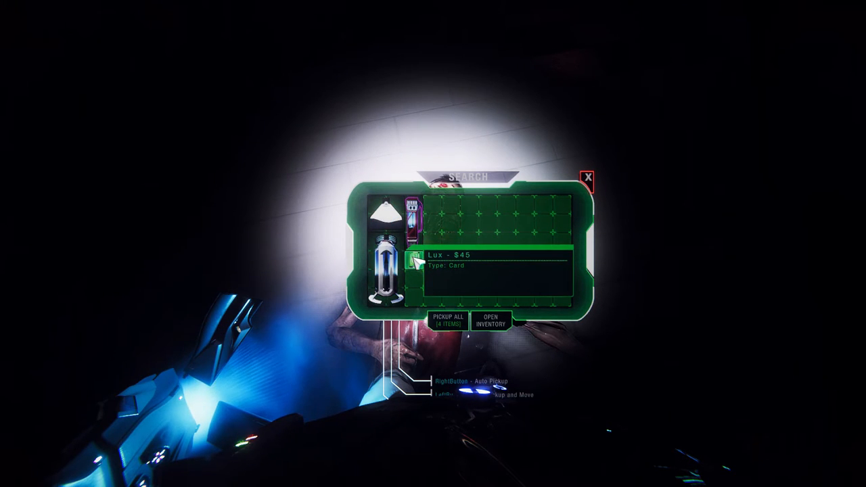
# Take the Lux card from the body's search window, then close the emptied window
pyautogui.click(448, 321)
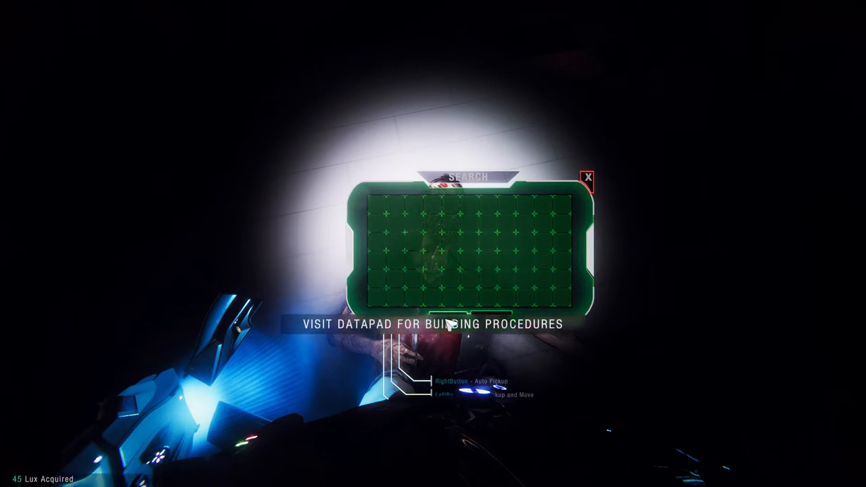
pyautogui.click(587, 177)
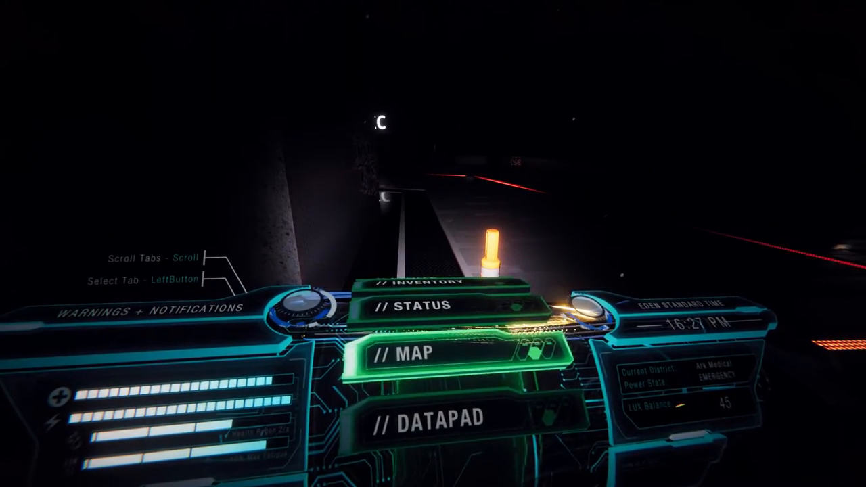
# Close the HUD menu after checking the 45 Lux status display
pyautogui.click(415, 306)
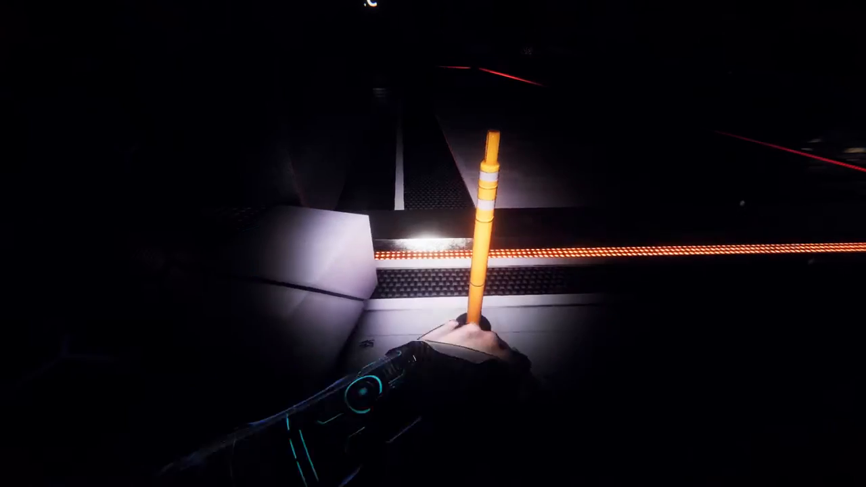
pyautogui.moveTo(433, 243)
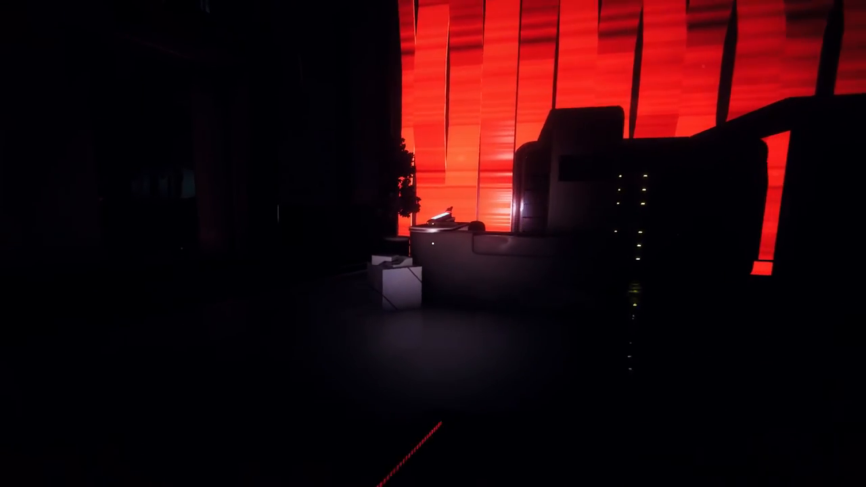
pyautogui.moveTo(433, 244)
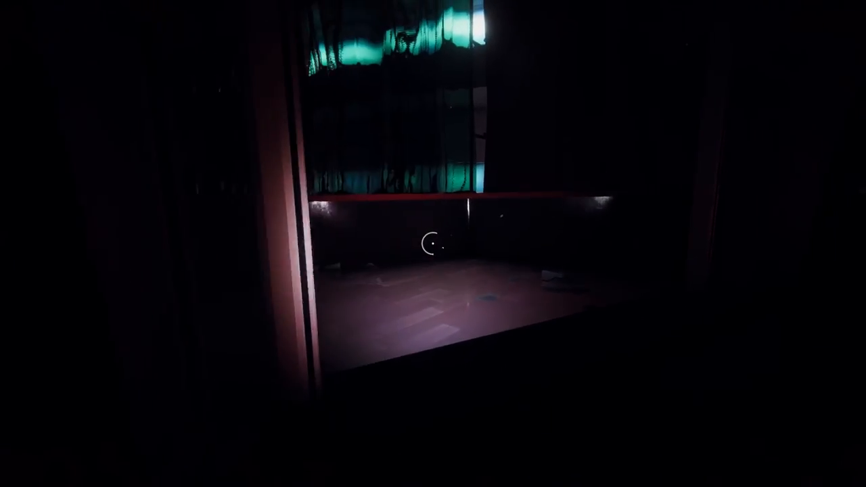
pyautogui.moveTo(432, 244)
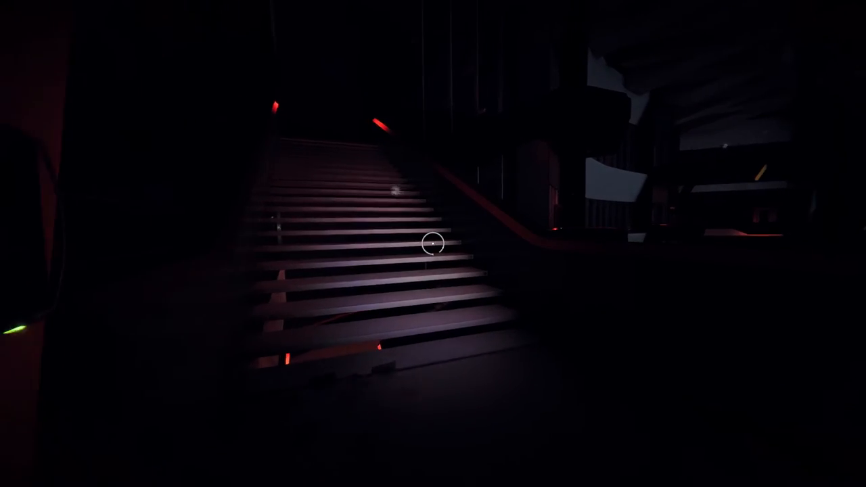